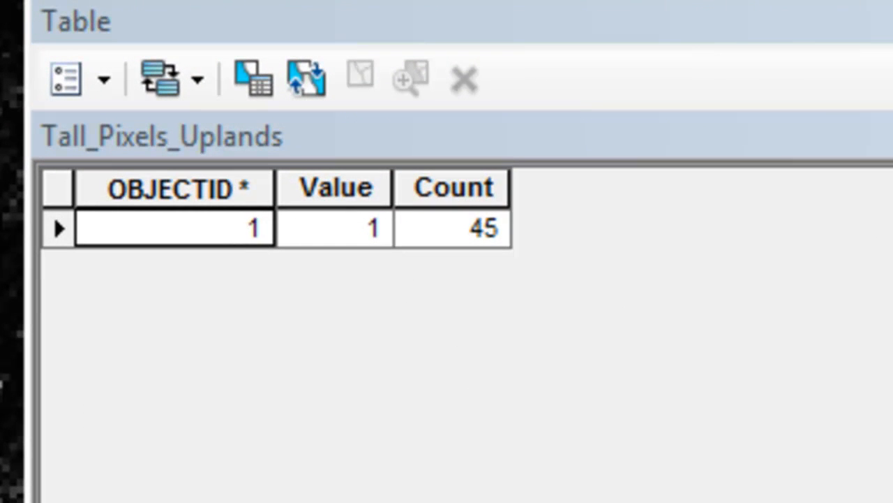
mouse_move(478, 268)
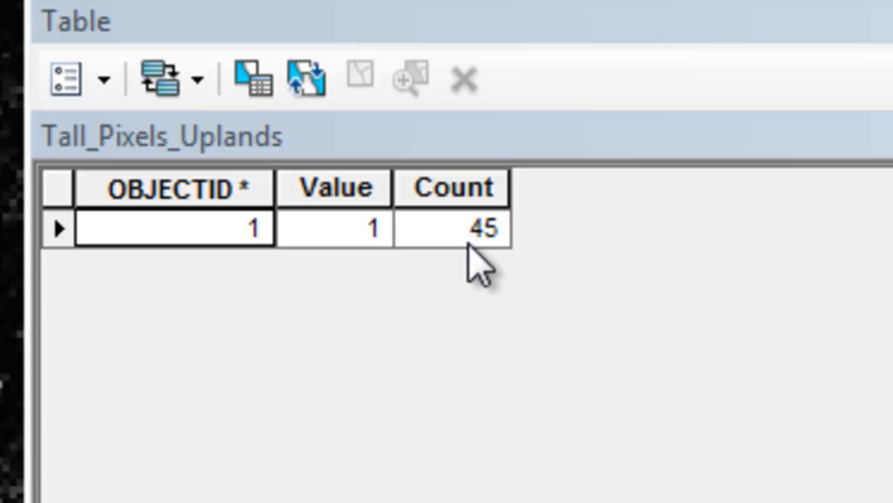
mouse_move(454, 258)
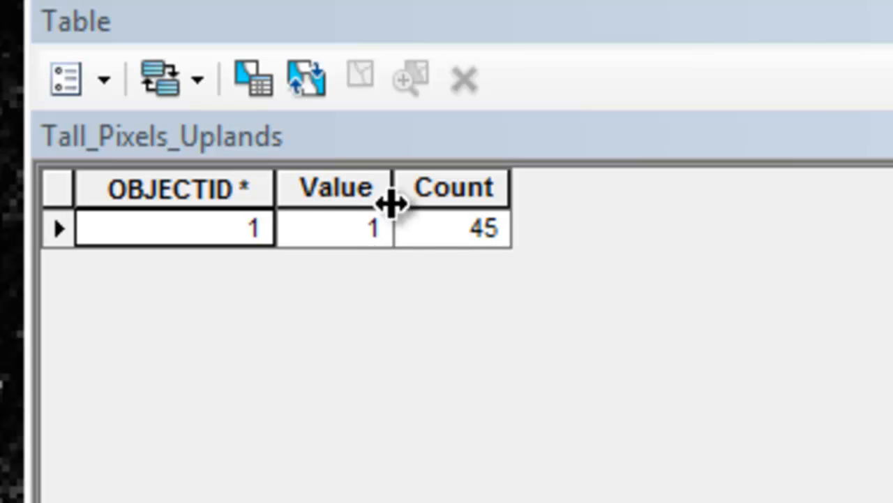
mouse_move(356, 244)
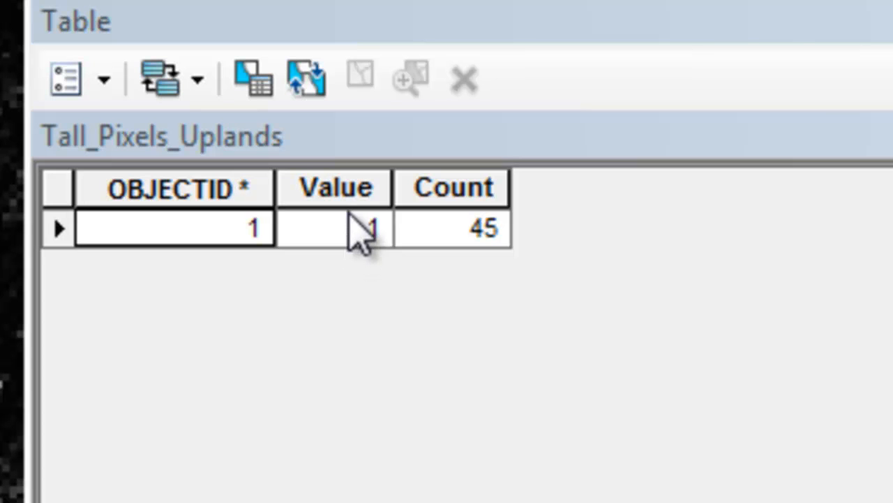
mouse_move(349, 259)
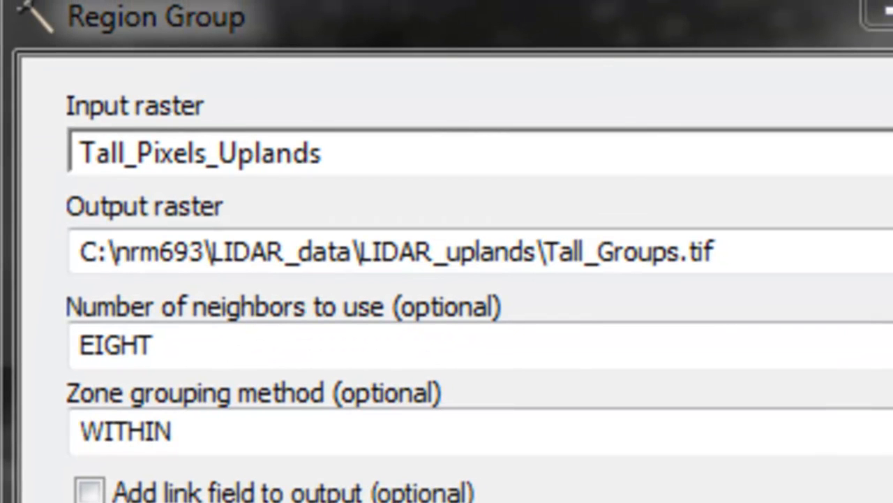
mouse_move(223, 56)
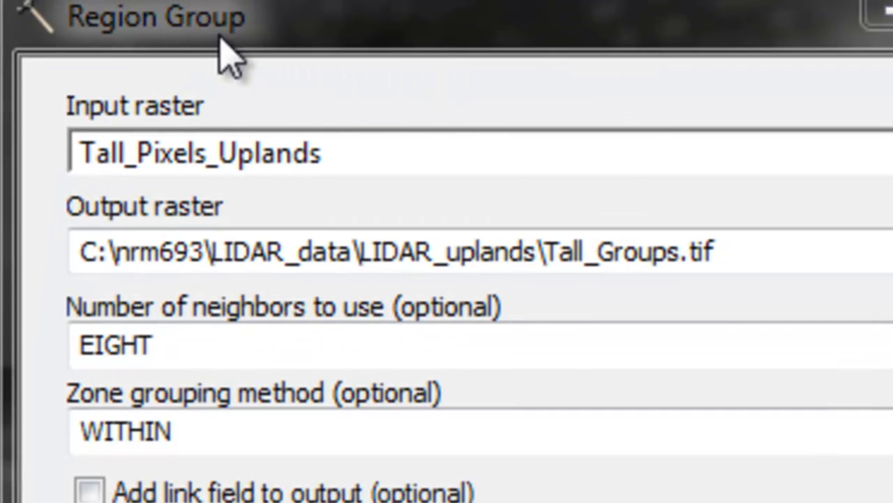
mouse_move(210, 174)
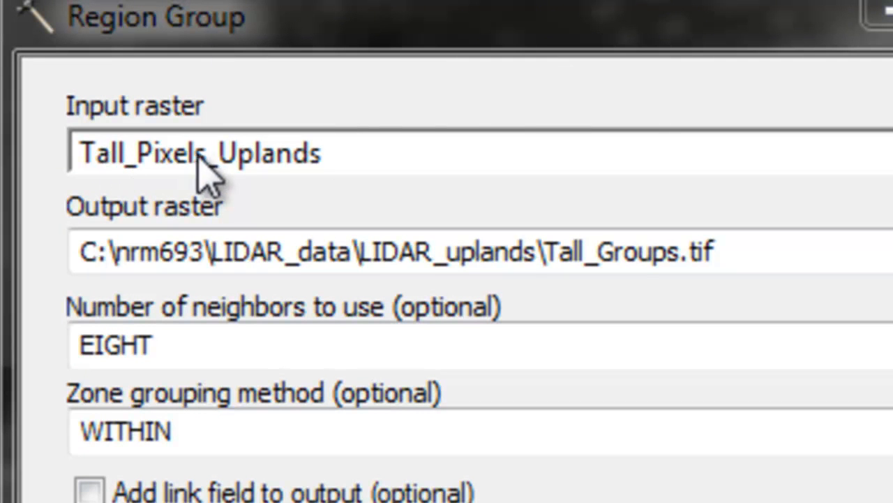
mouse_move(206, 165)
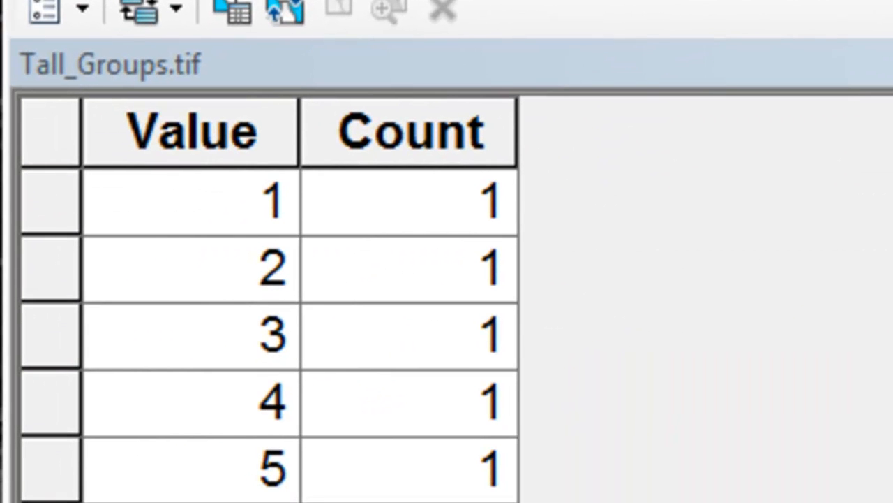
mouse_move(747, 272)
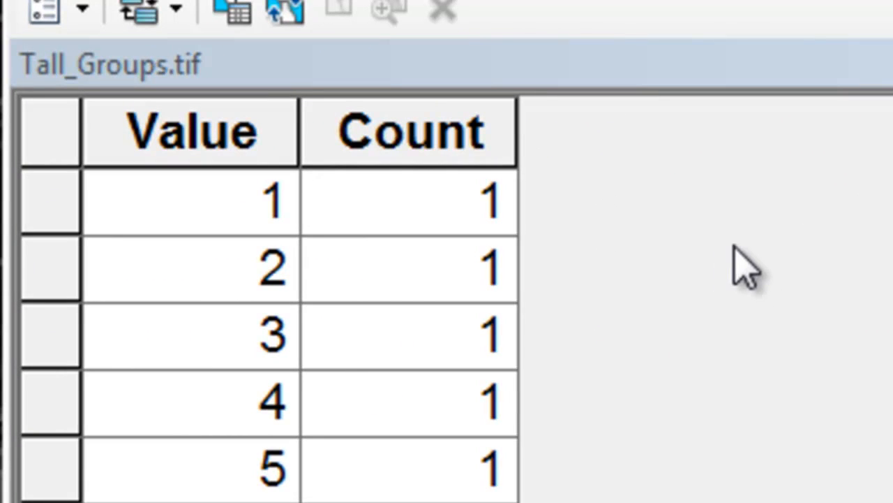
mouse_move(432, 216)
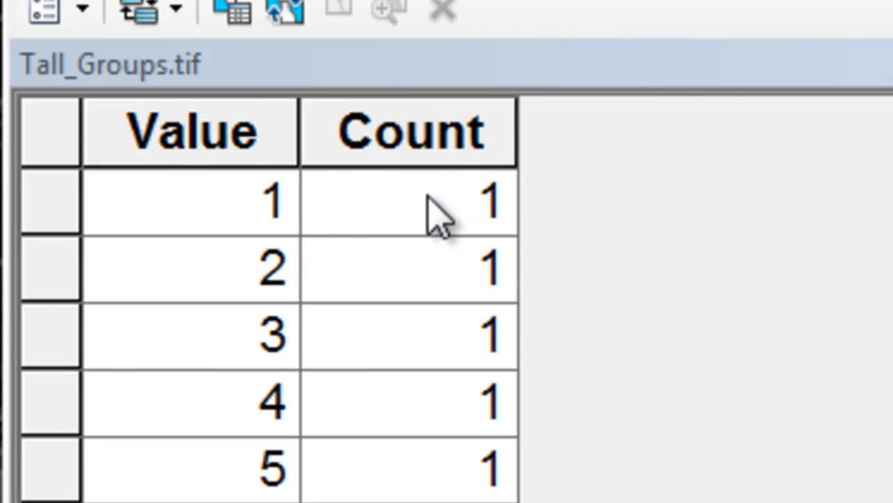
- View statistics of the Count field: 42 regions, counts 1-2 summing to 45
right_click(407, 131)
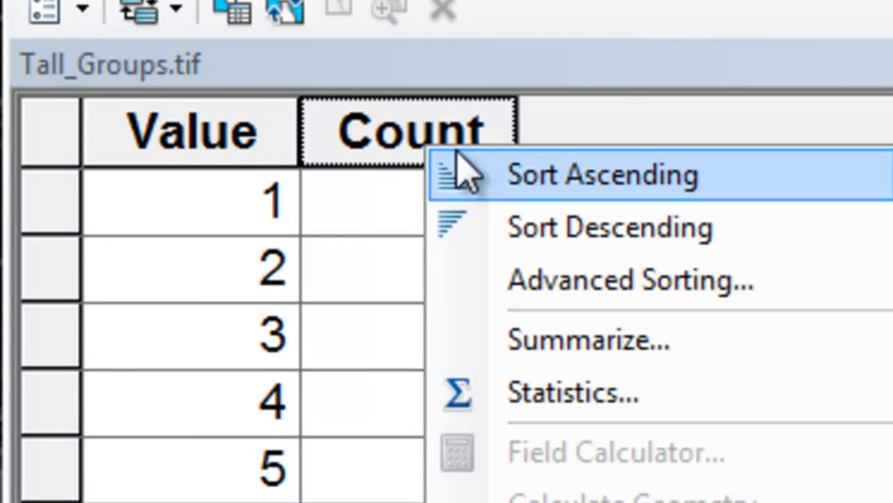
left_click(573, 393)
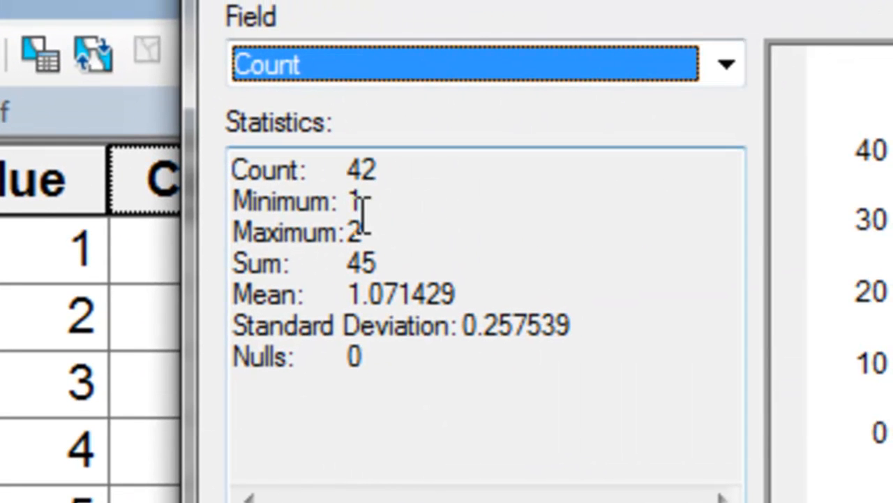
mouse_move(362, 232)
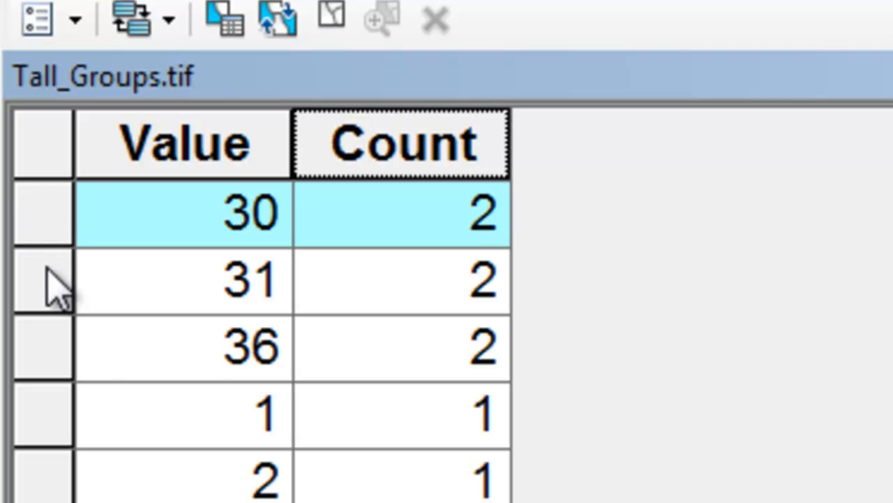
mouse_move(489, 237)
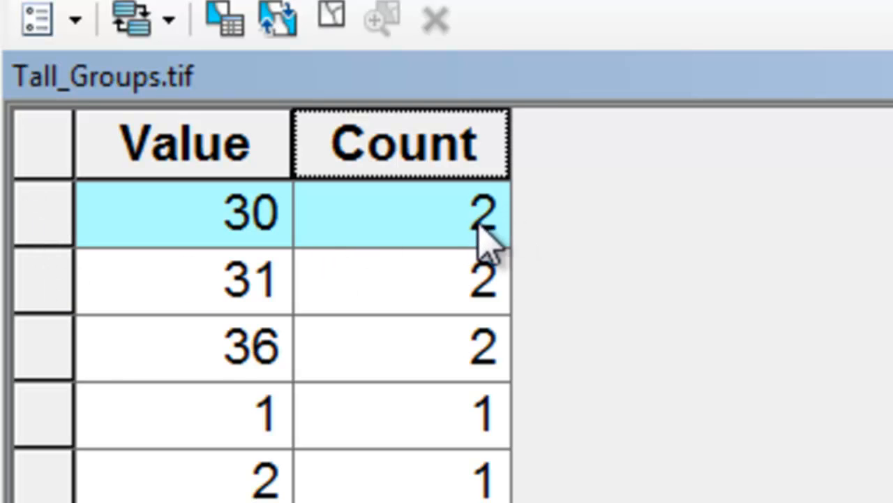
mouse_move(488, 209)
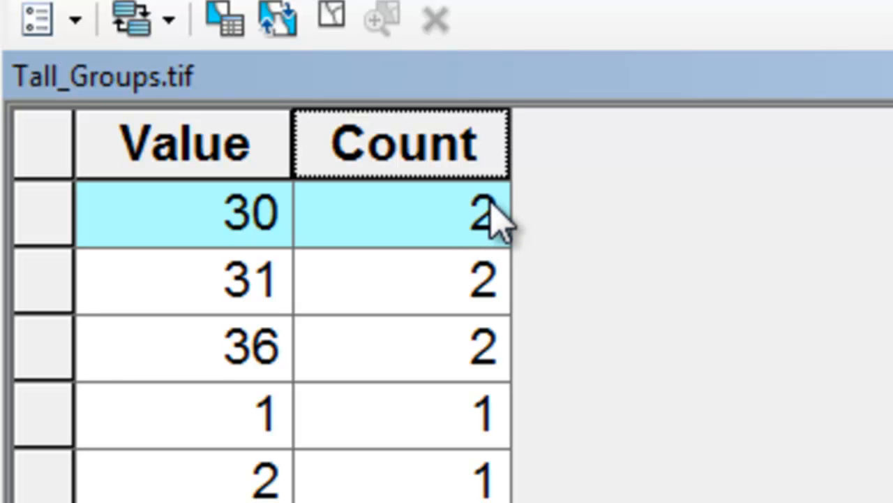
mouse_move(76, 126)
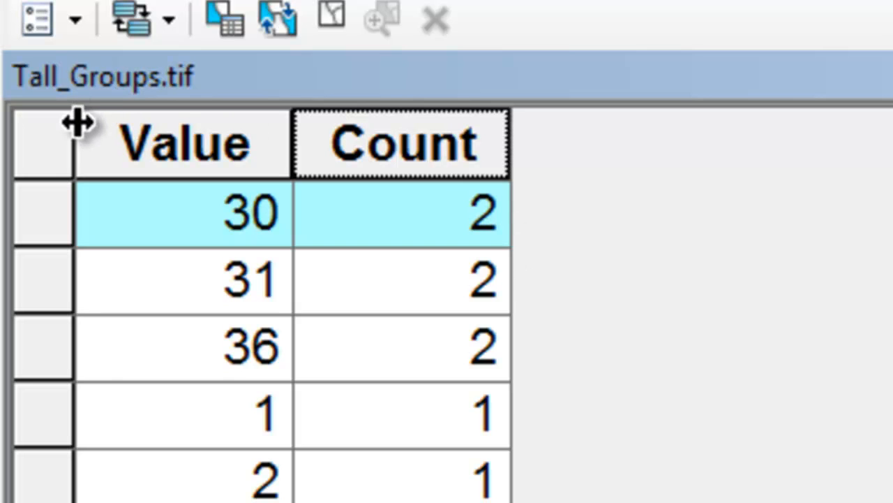
mouse_move(84, 126)
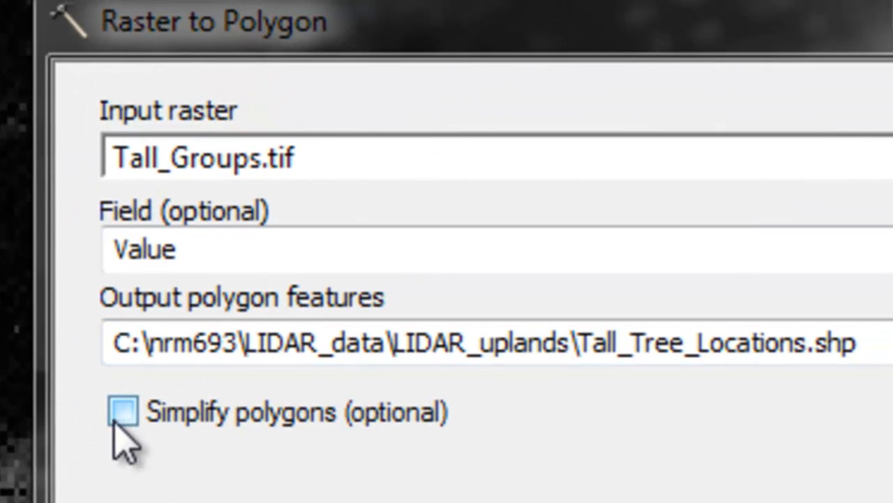
- Leave Simplify polygons unchecked for the Tall_Tree_Locations.shp conversion
left_click(122, 411)
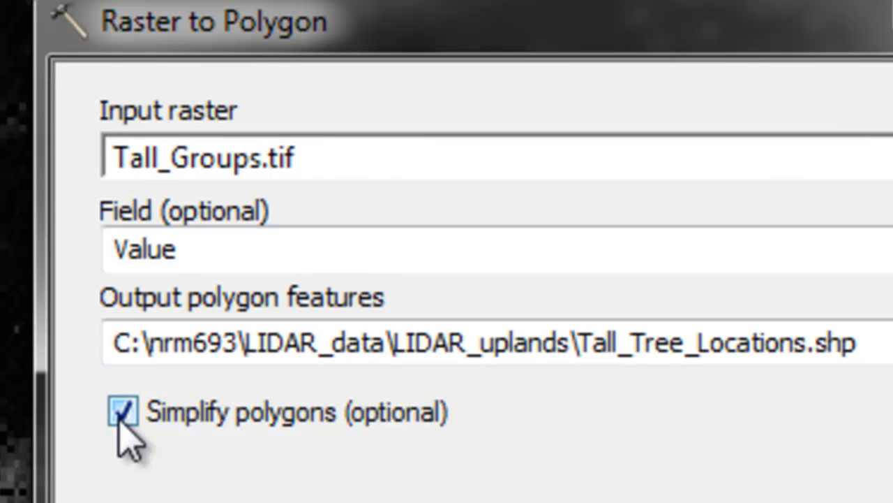
left_click(123, 410)
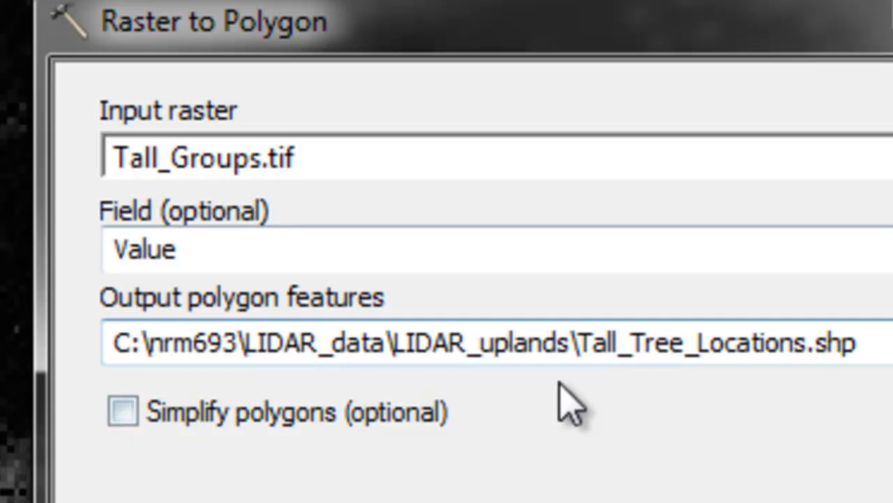
mouse_move(611, 377)
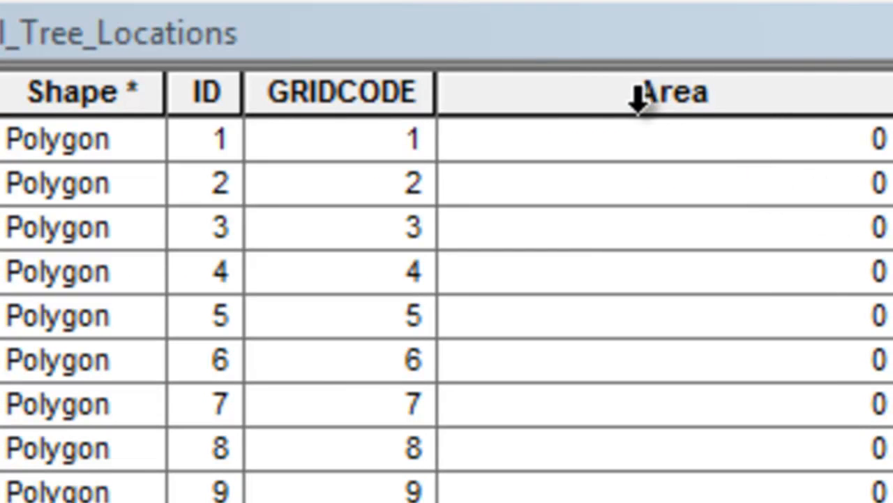
- Select the Area field of Tall_Tree_Locations for calculation
left_click(668, 92)
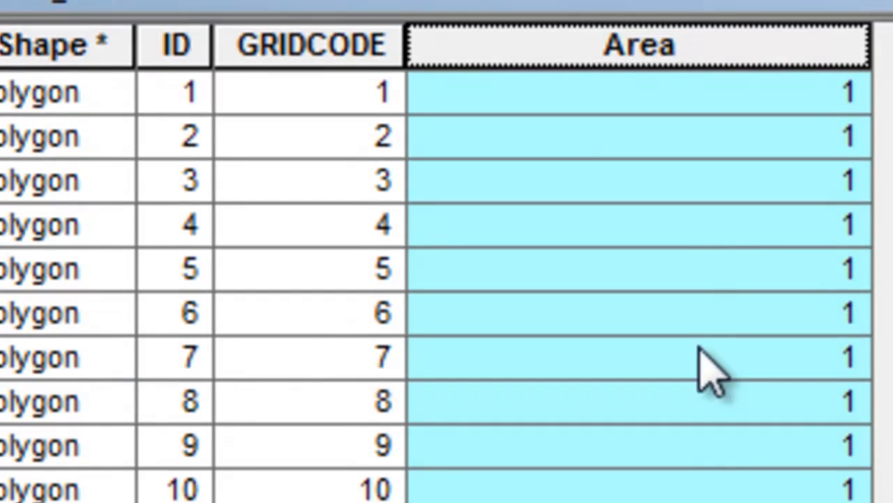
mouse_move(837, 118)
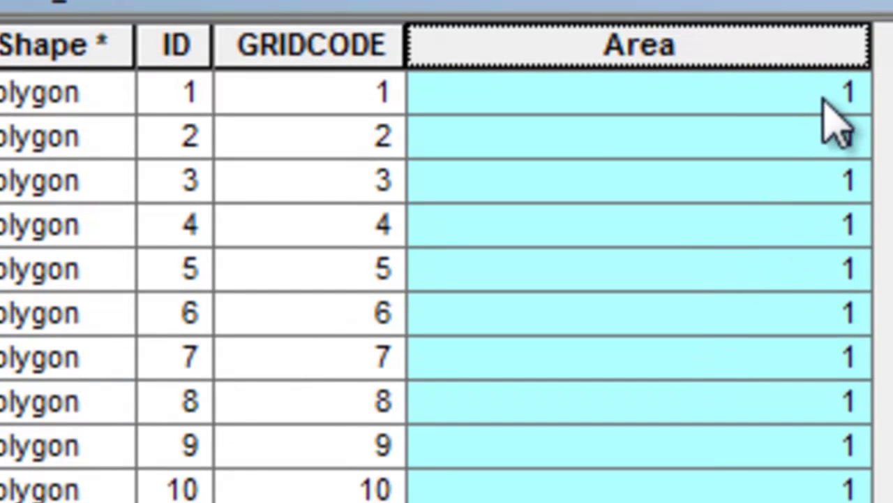
mouse_move(845, 126)
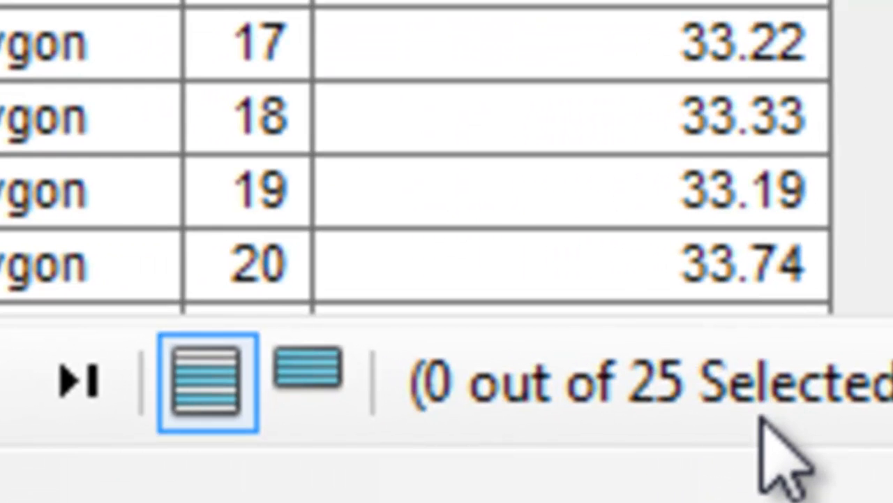
- Scroll the table to review the 25 polygon areas of roughly 33 each
scroll("up", 3)
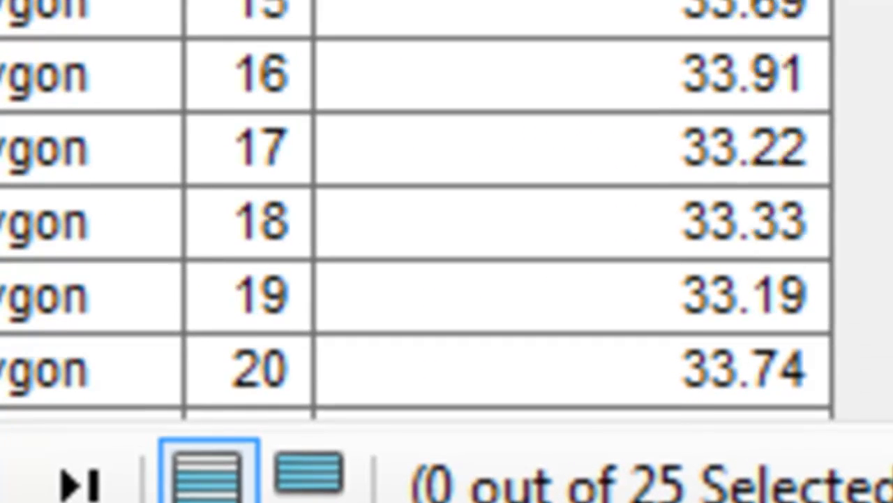